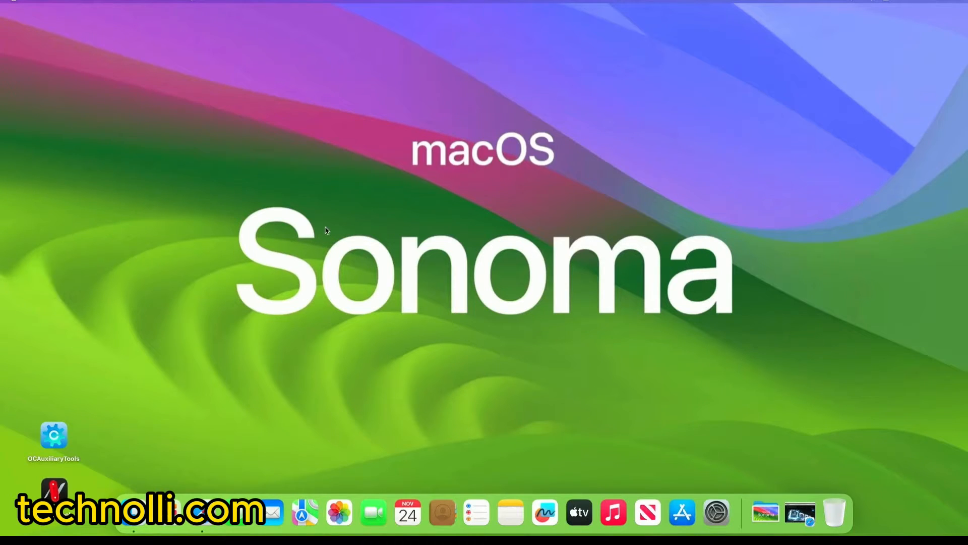
mouse_move(870, 5)
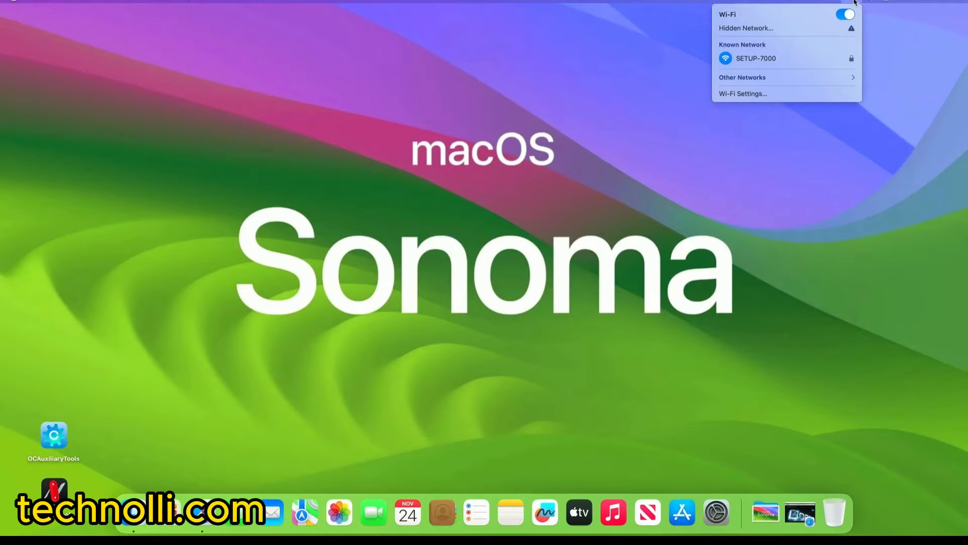
- Confirm Wi-Fi is on SETUP-7000 from the menu bar, then bring up Control Center
click(886, 5)
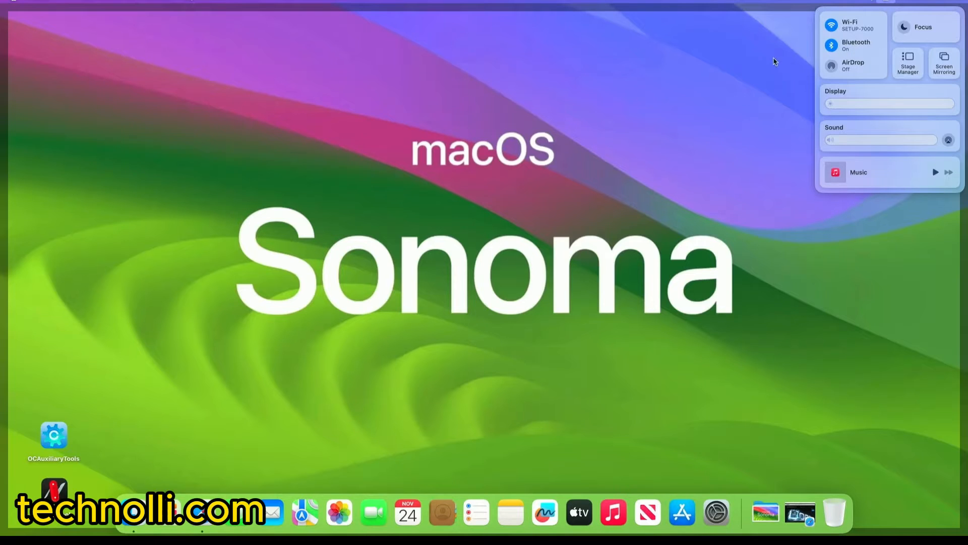
click(524, 423)
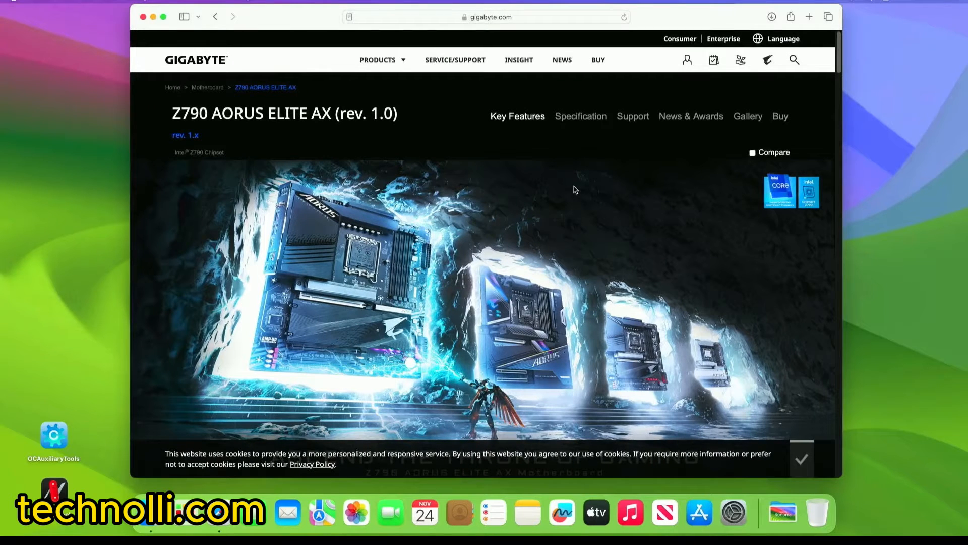
mouse_move(604, 248)
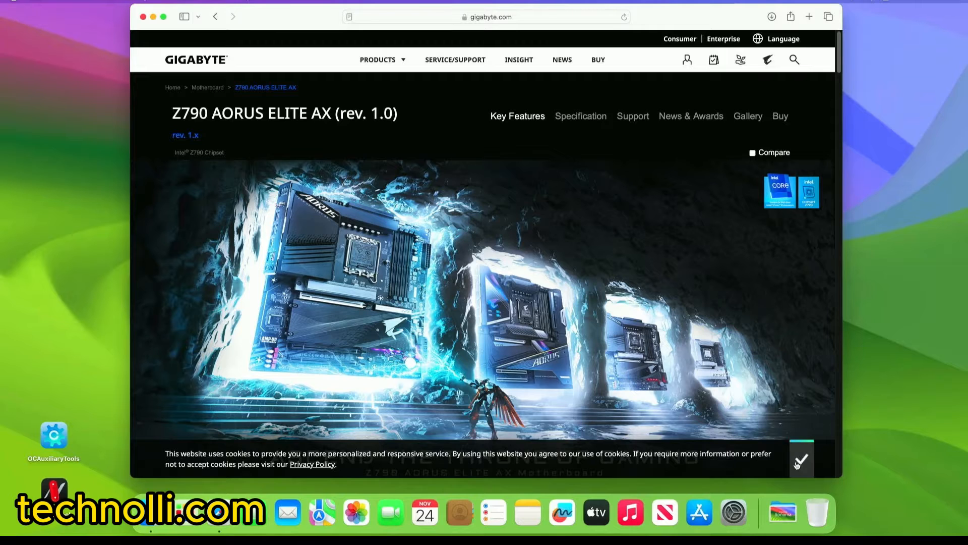
- Accept the cookie notice and switch the Z790 AORUS ELITE AX page to its Specification section
click(801, 459)
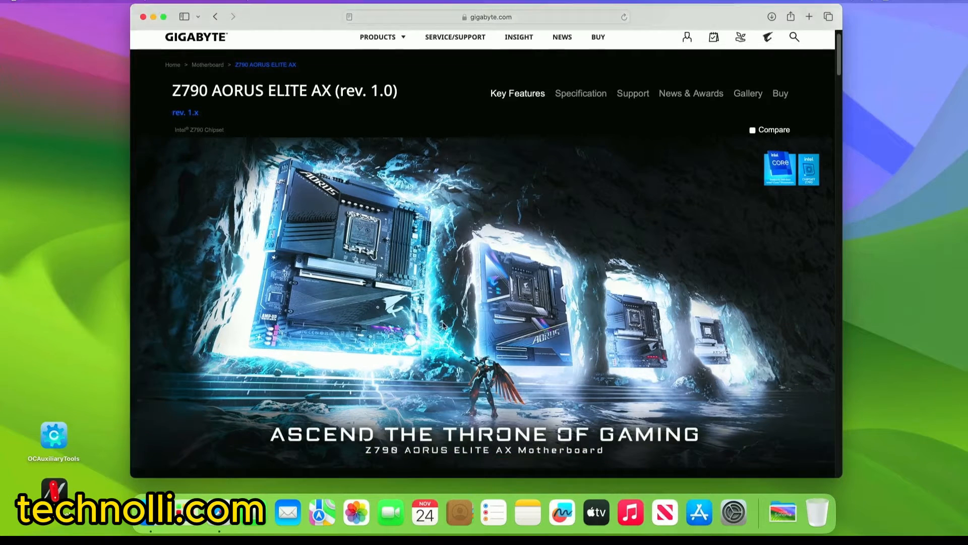
scroll(down, 3)
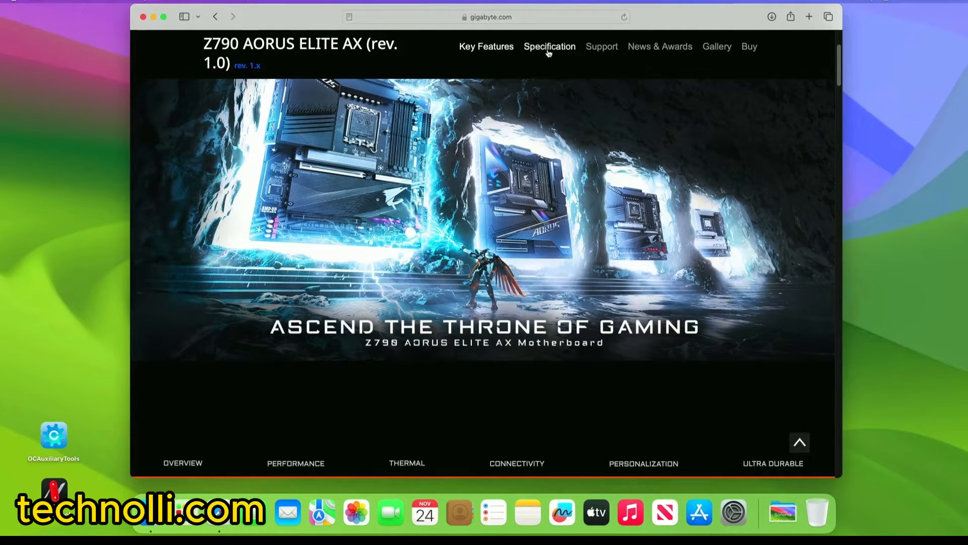
click(548, 45)
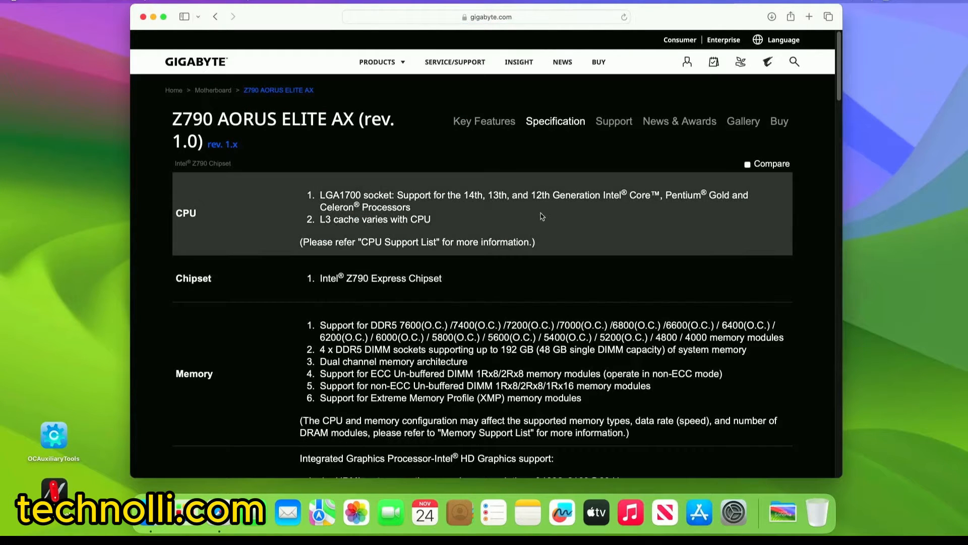
mouse_move(500, 207)
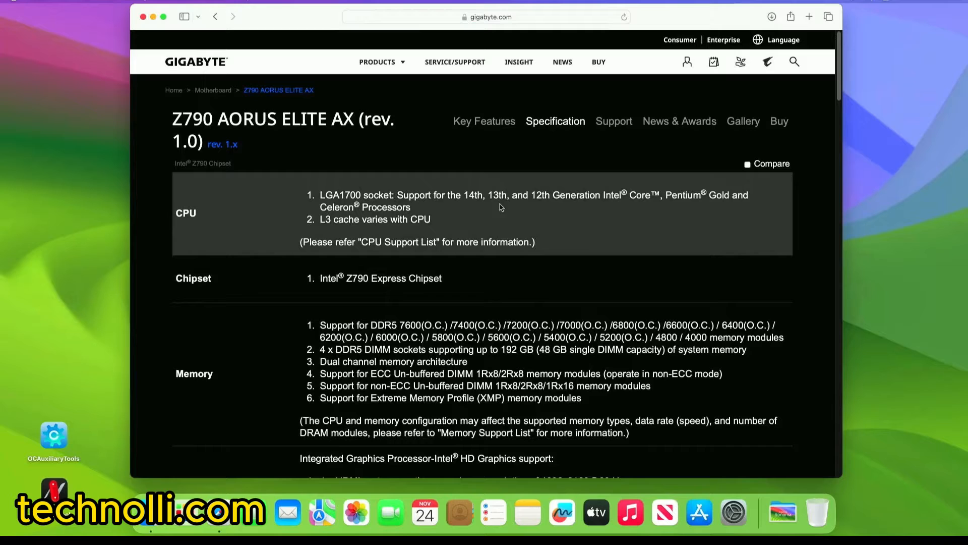
mouse_move(471, 210)
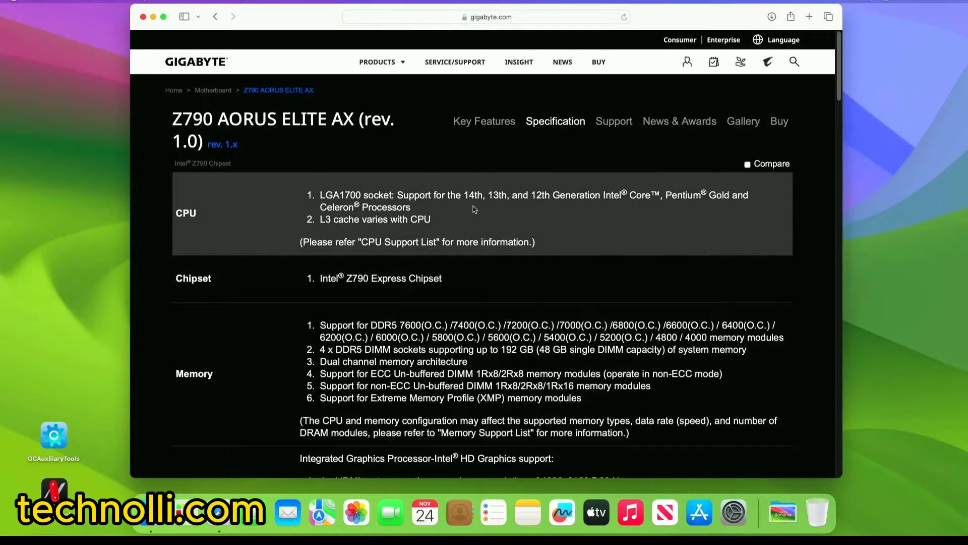
mouse_move(588, 212)
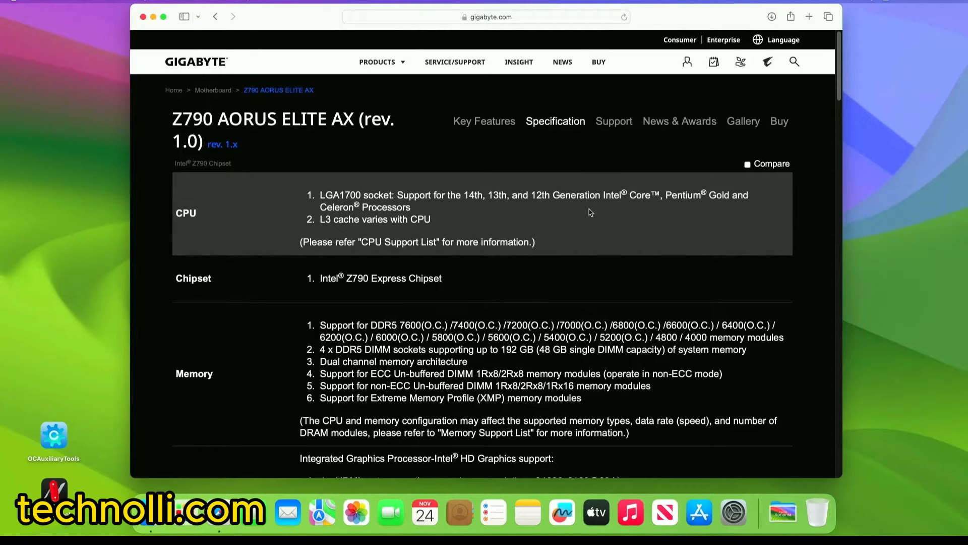
mouse_move(487, 211)
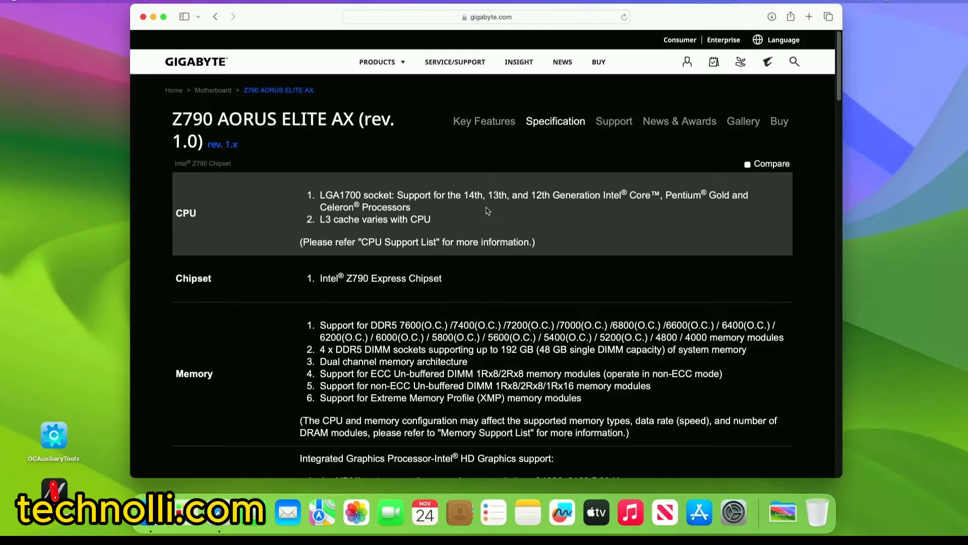
- Scroll the specs past CPU, Chipset and Memory to the Onboard Graphics and Audio rows
scroll(down, 3)
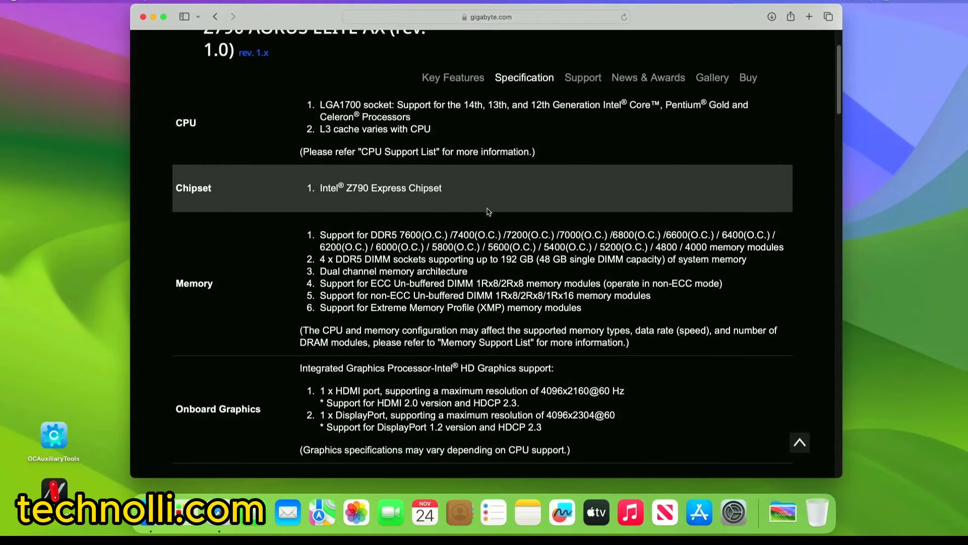
scroll(up, 3)
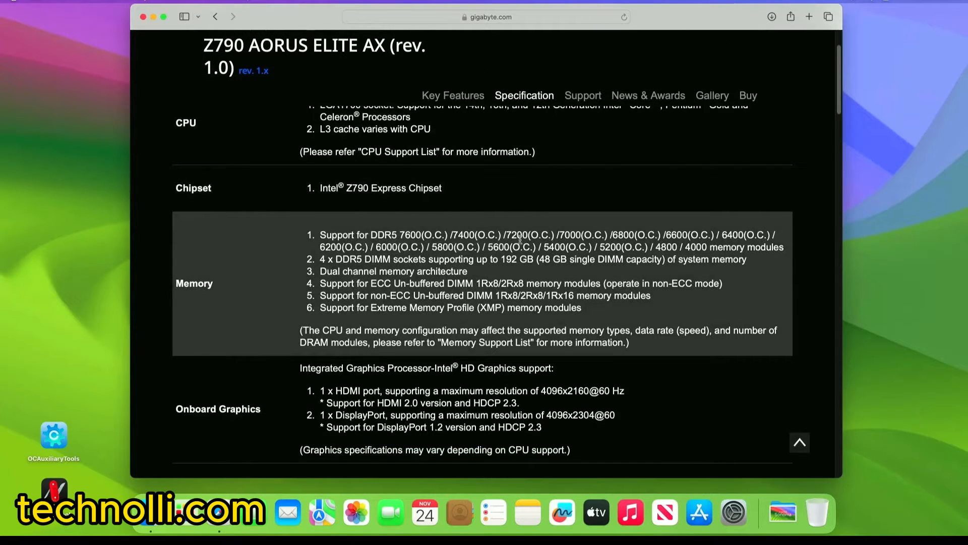
mouse_move(369, 259)
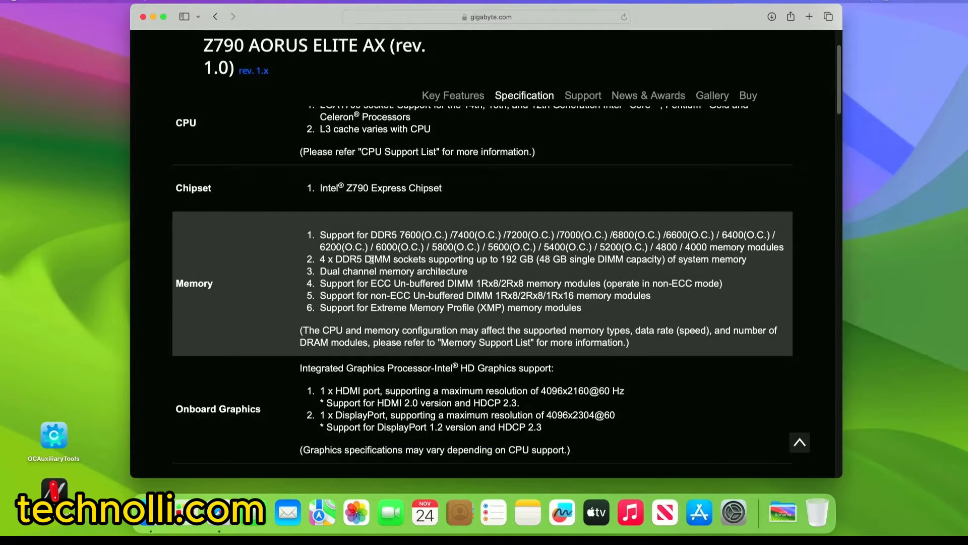
mouse_move(498, 267)
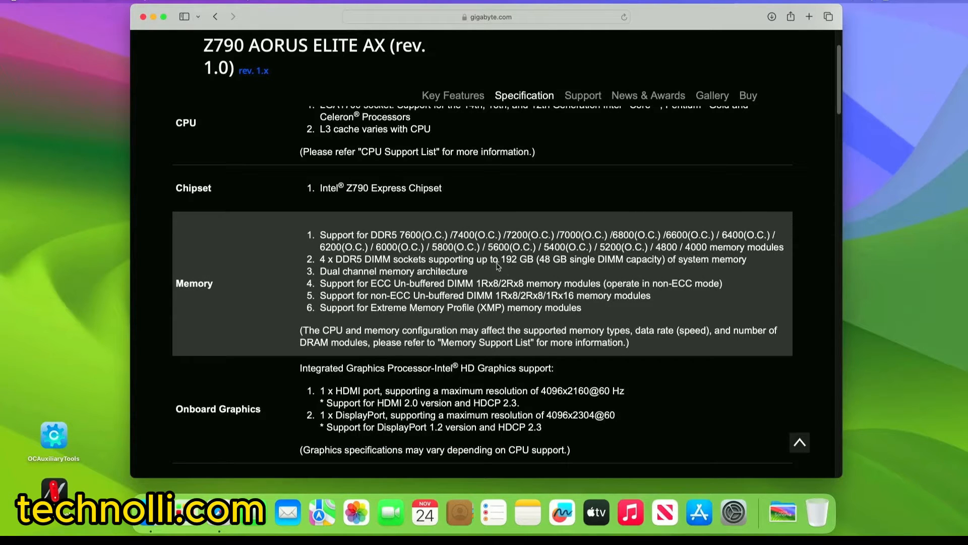
mouse_move(523, 268)
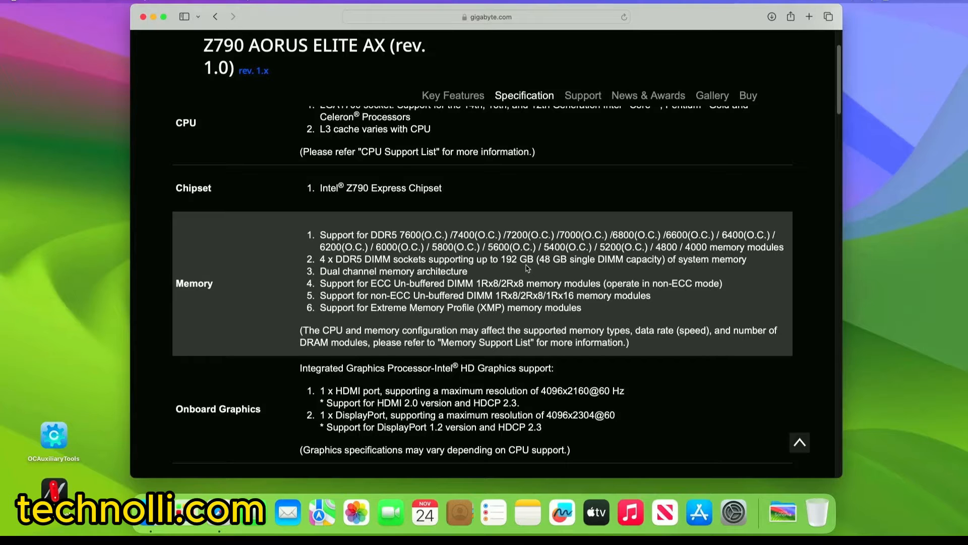
scroll(down, 3)
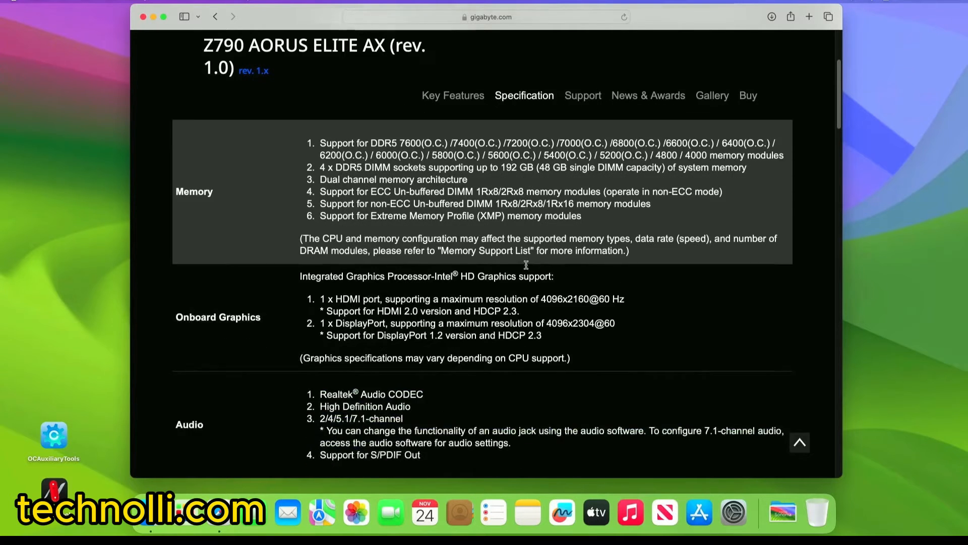
- Scroll through Audio, LAN and Wireless Communication down to Expansion Slots and Storage Interface
scroll(down, 3)
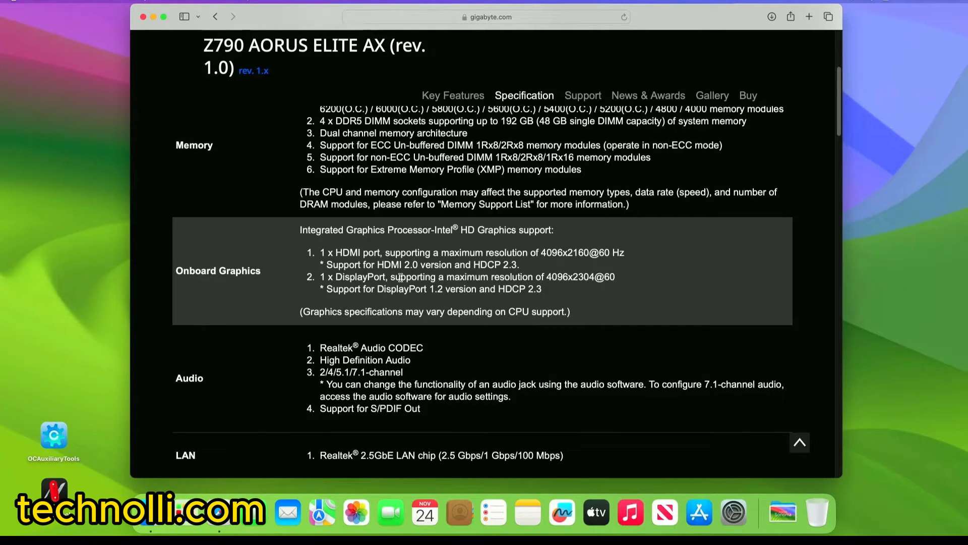
mouse_move(463, 343)
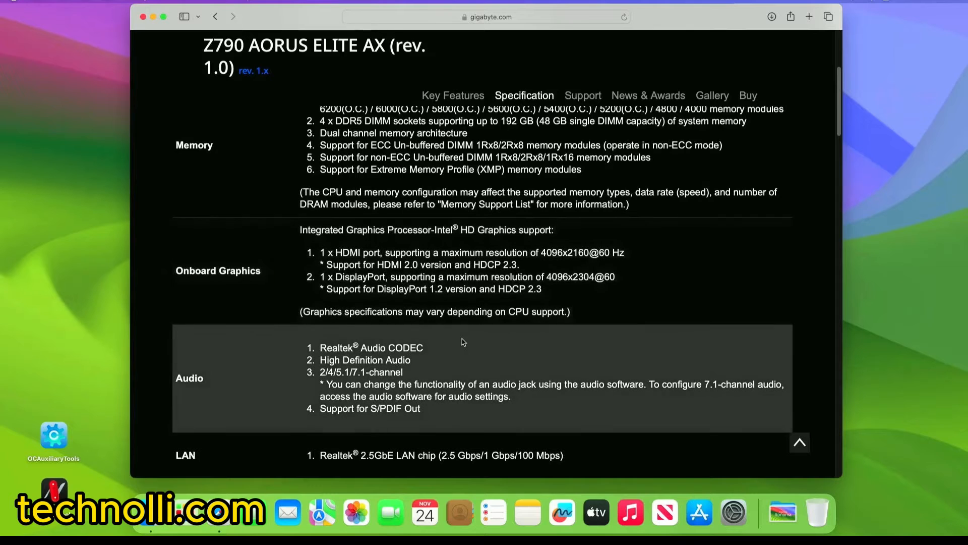
scroll(down, 3)
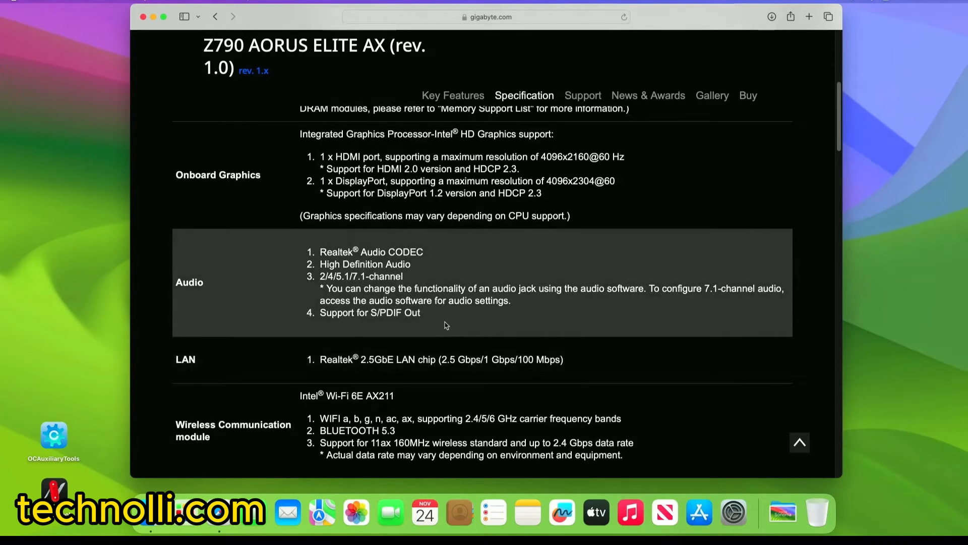
scroll(down, 3)
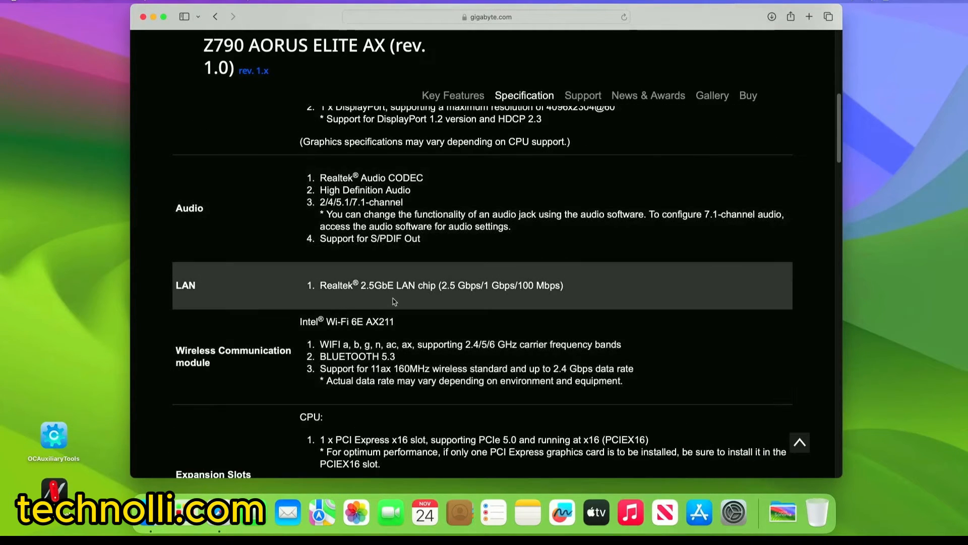
mouse_move(399, 299)
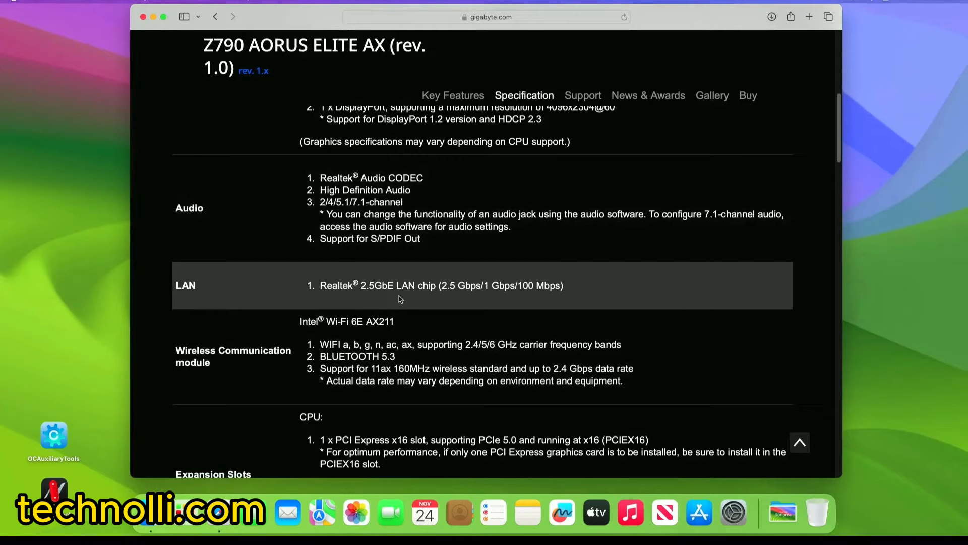
scroll(down, 3)
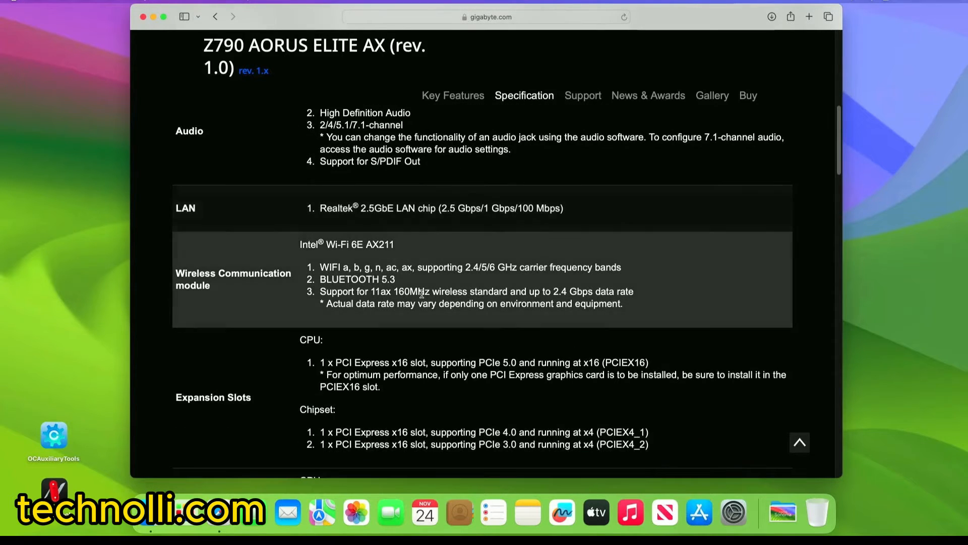
mouse_move(367, 256)
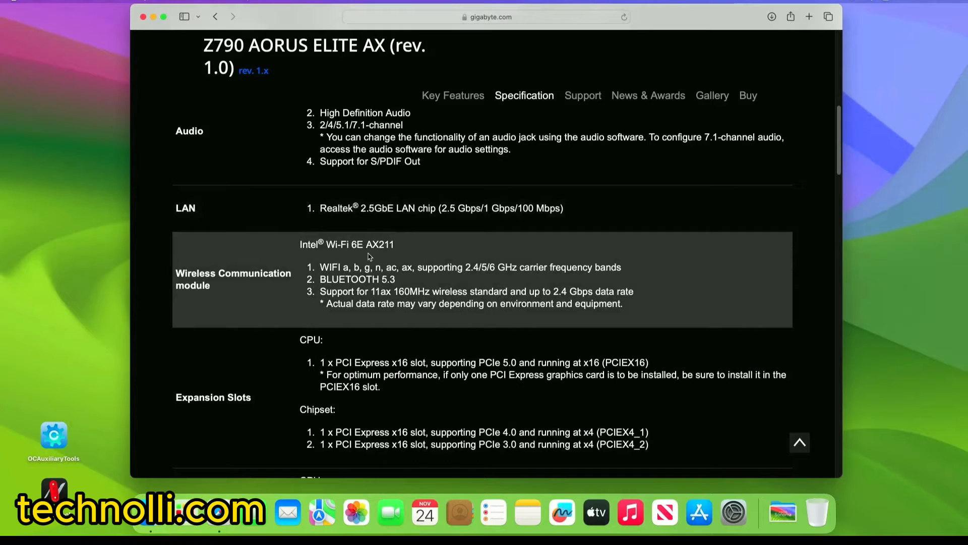
mouse_move(387, 255)
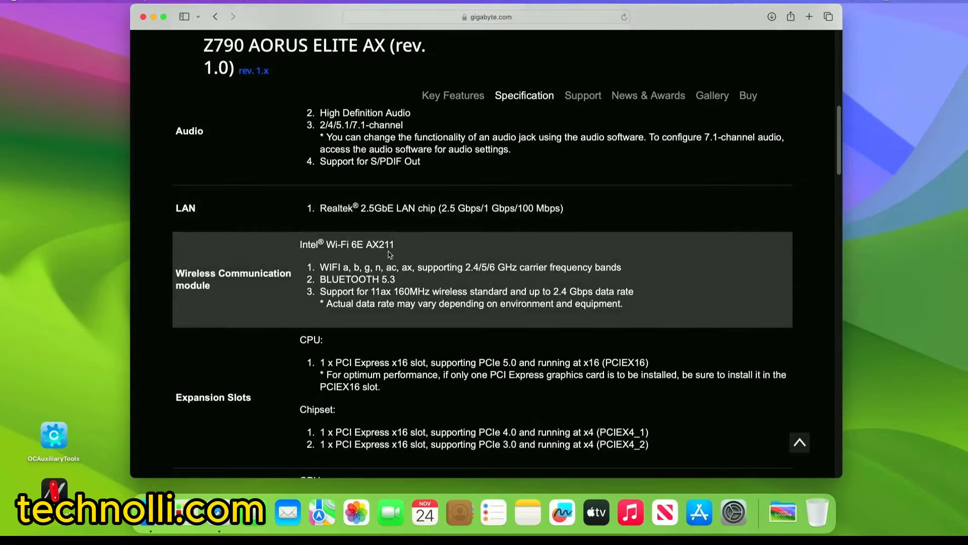
mouse_move(399, 285)
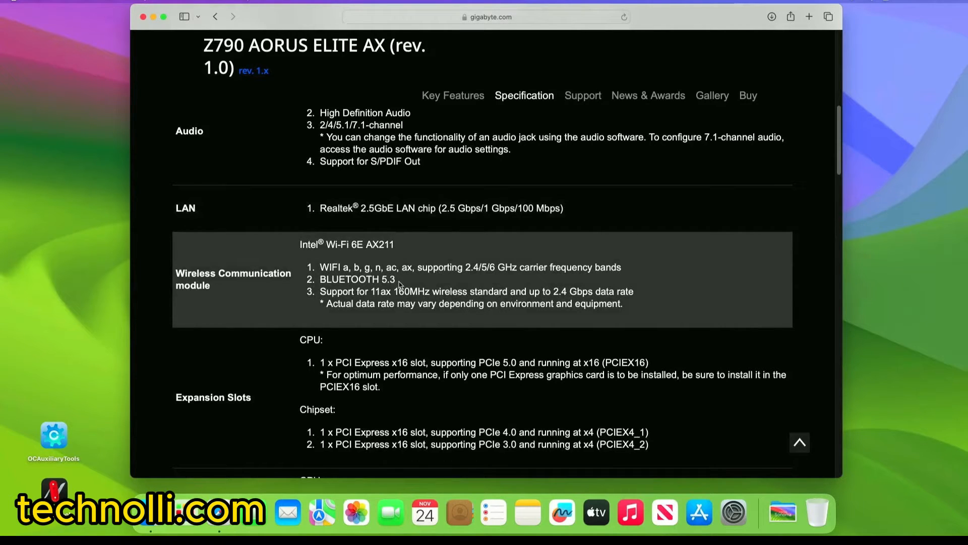
scroll(down, 3)
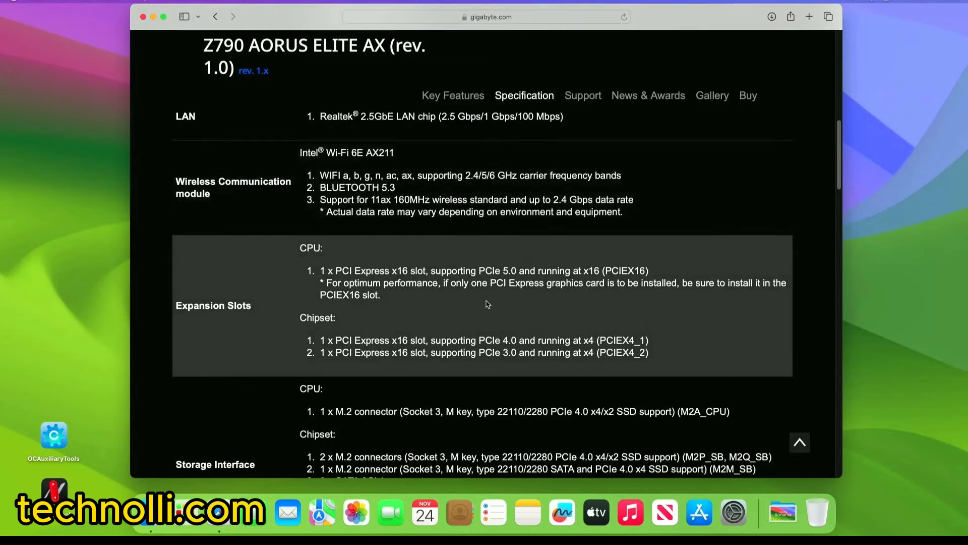
- Scroll to the Storage Interface rows with RAID support and the start of the USB listing
scroll(down, 3)
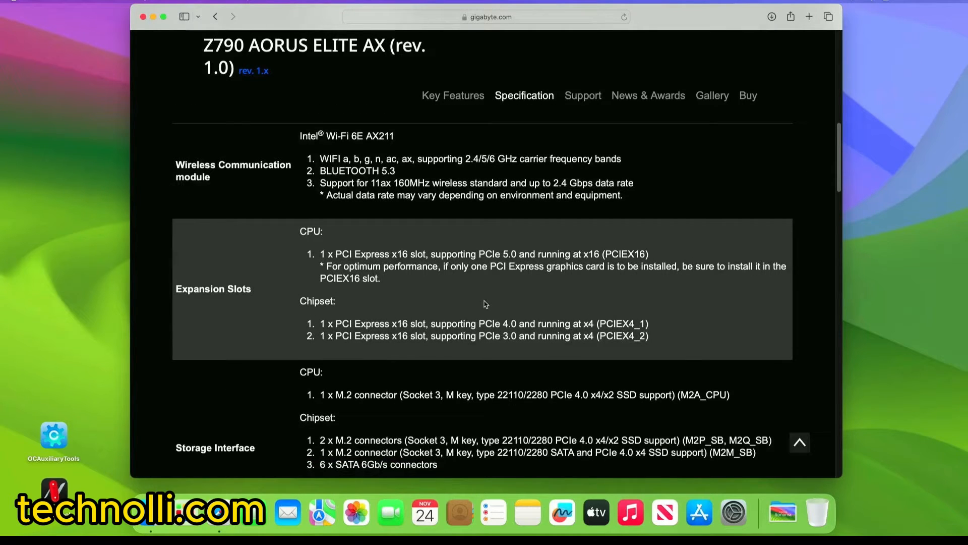
mouse_move(364, 289)
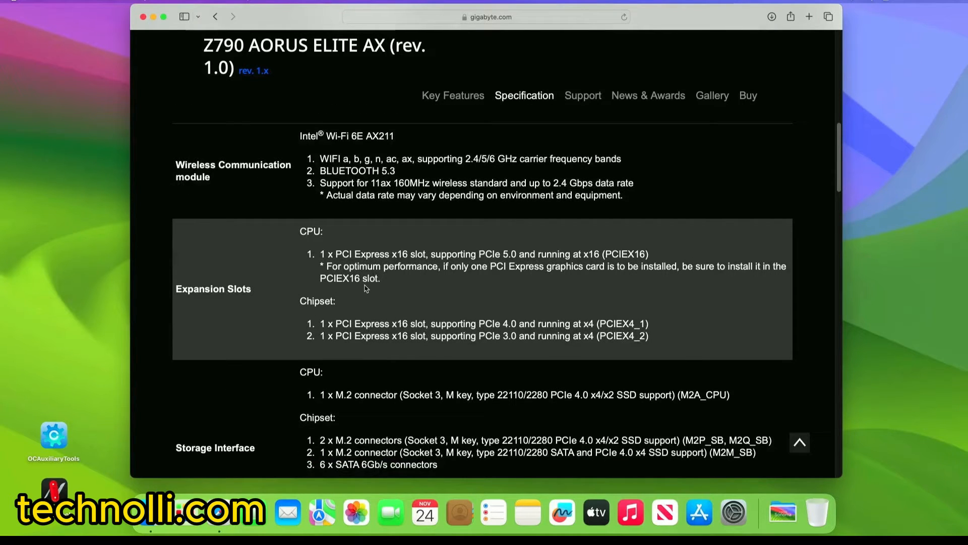
mouse_move(401, 290)
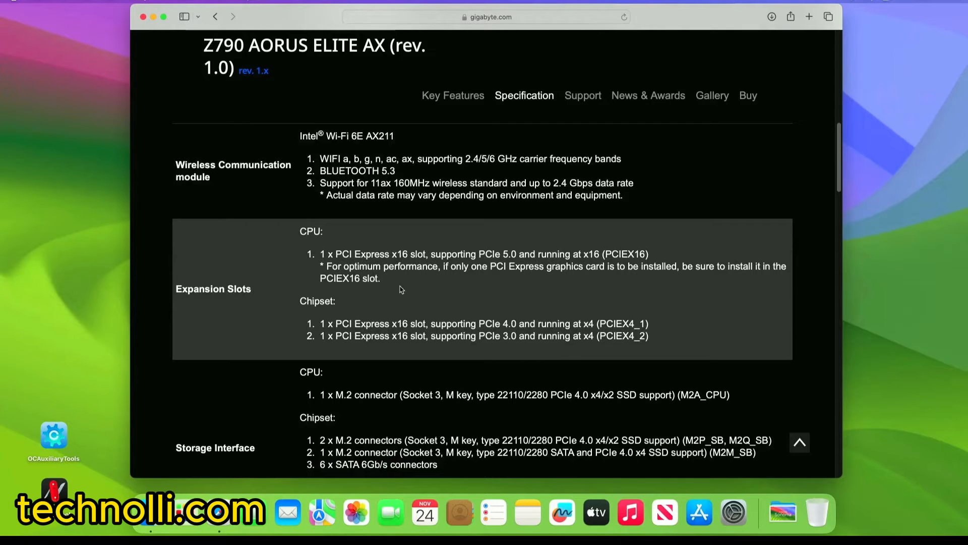
scroll(down, 3)
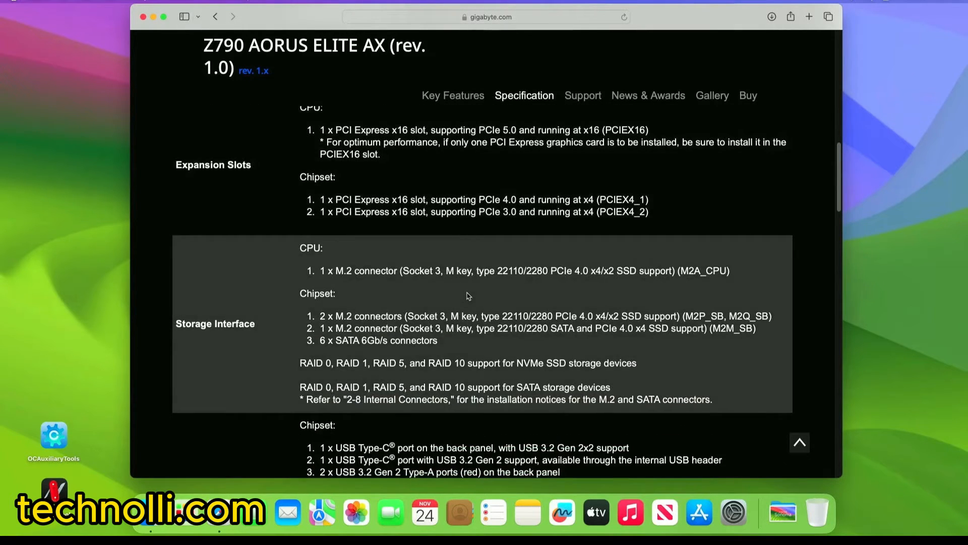
mouse_move(344, 283)
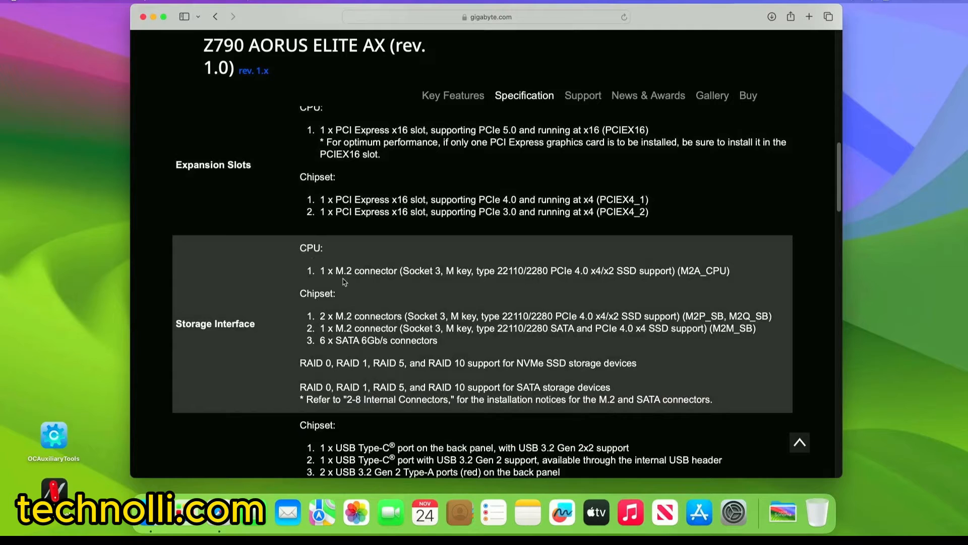
mouse_move(323, 316)
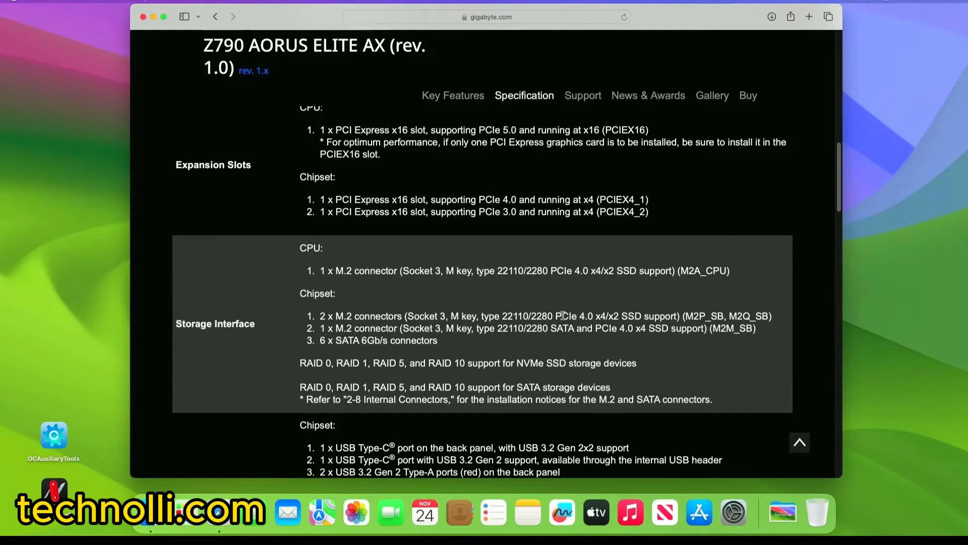
mouse_move(353, 353)
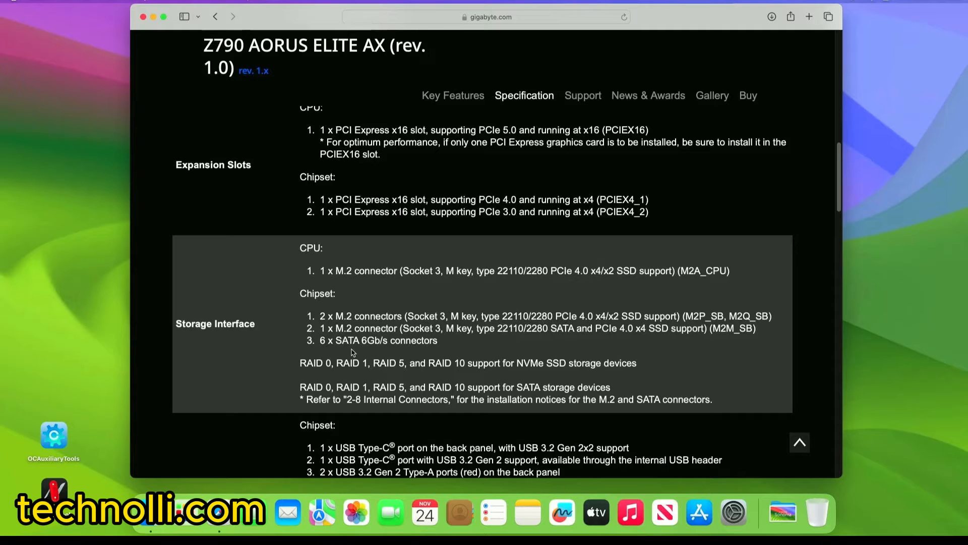
mouse_move(403, 352)
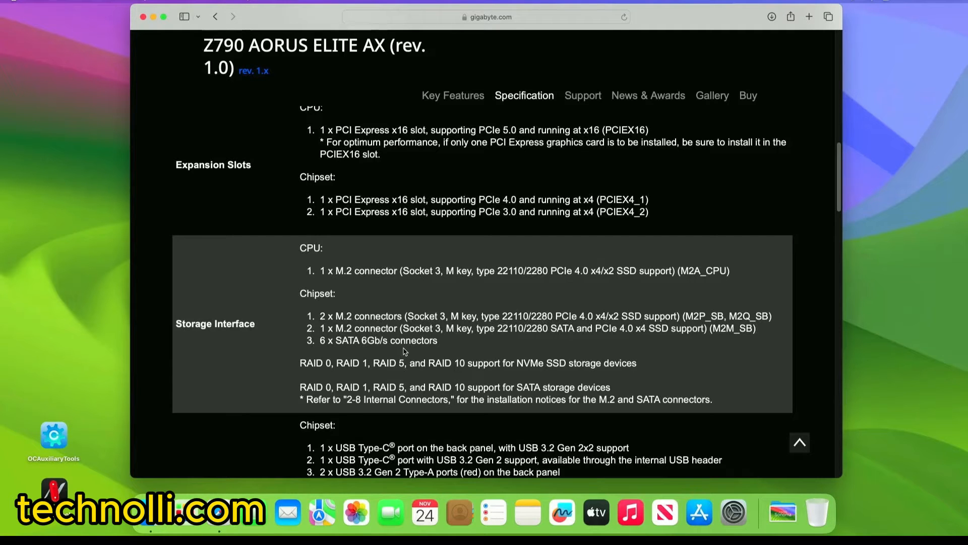
- Scroll to the full USB port listing and the start of Internal I/O Connectors
scroll(down, 3)
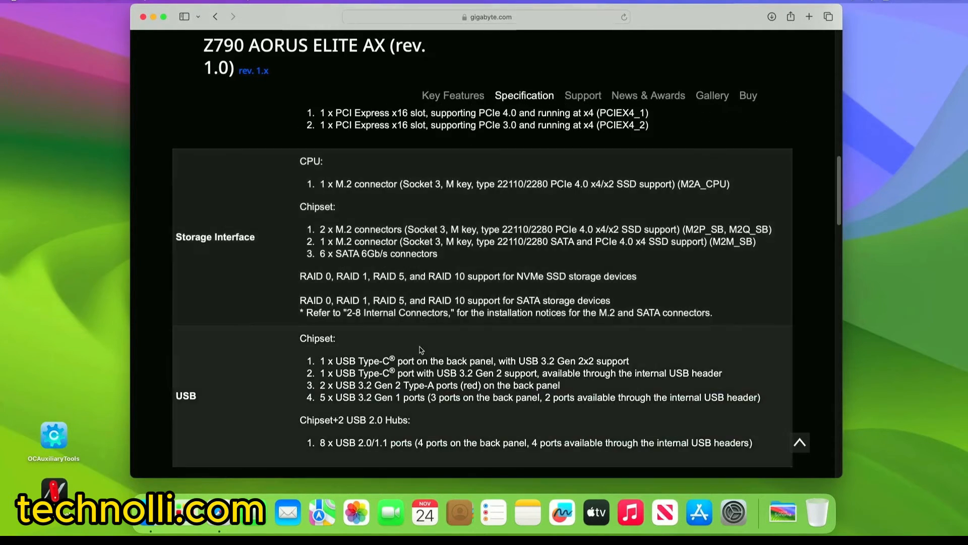
scroll(down, 3)
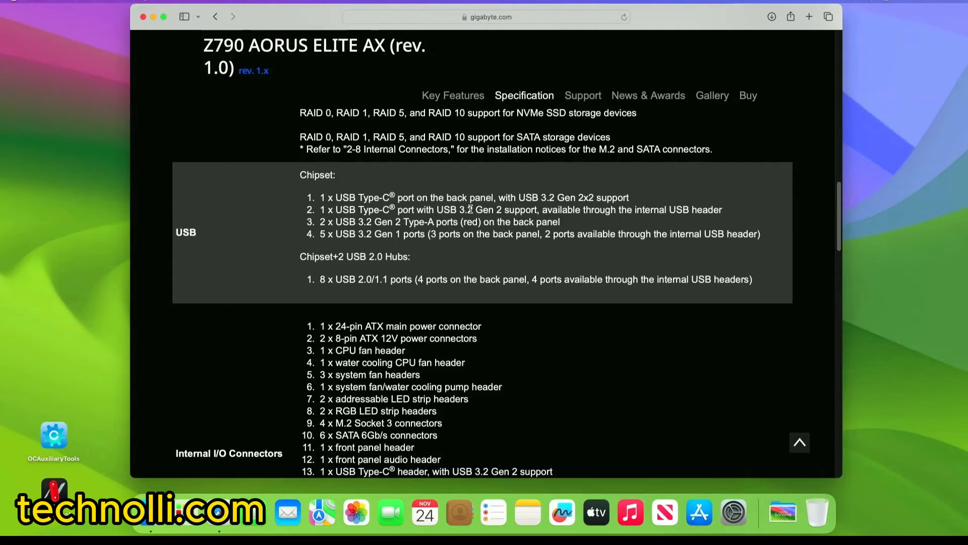
mouse_move(494, 271)
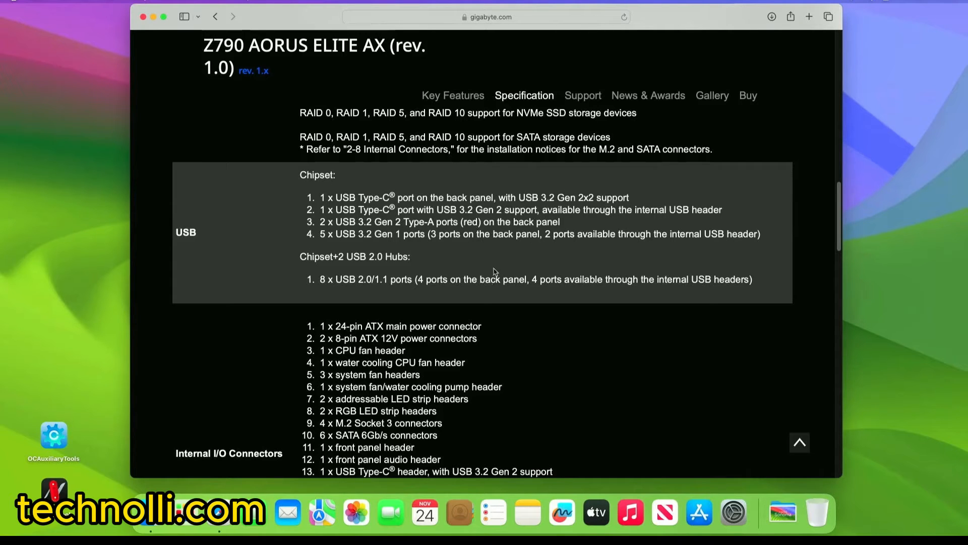
- Scroll through the Internal I/O Connectors list down to the Clear CMOS jumper
scroll(down, 3)
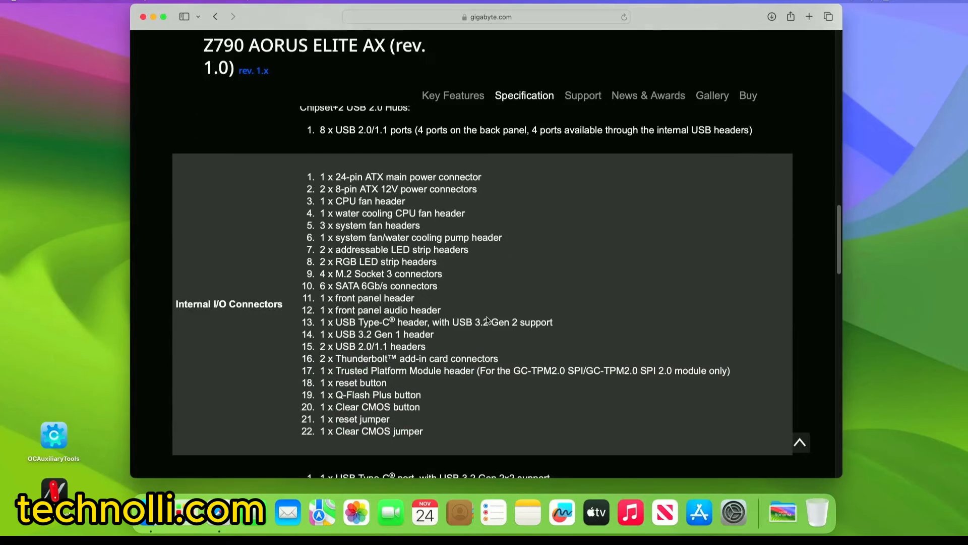
scroll(down, 3)
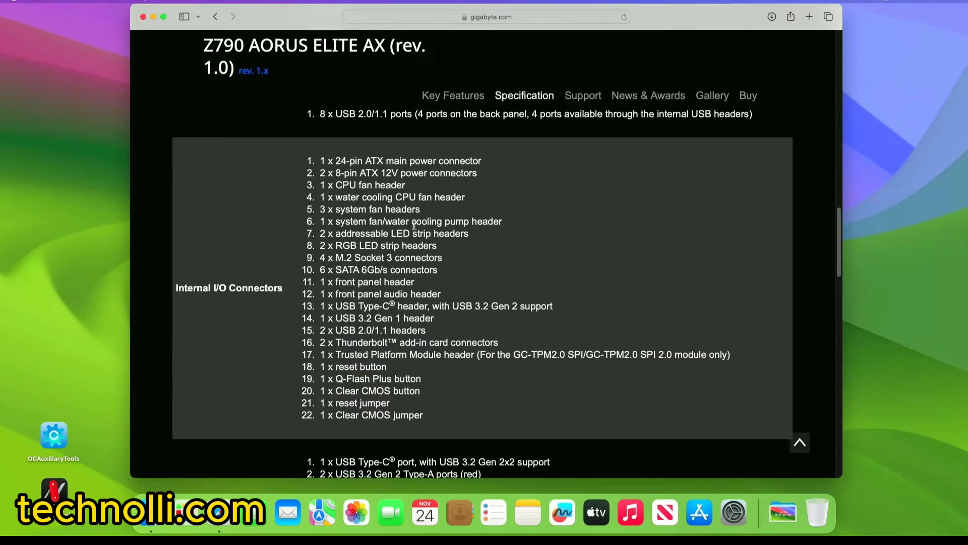
mouse_move(499, 198)
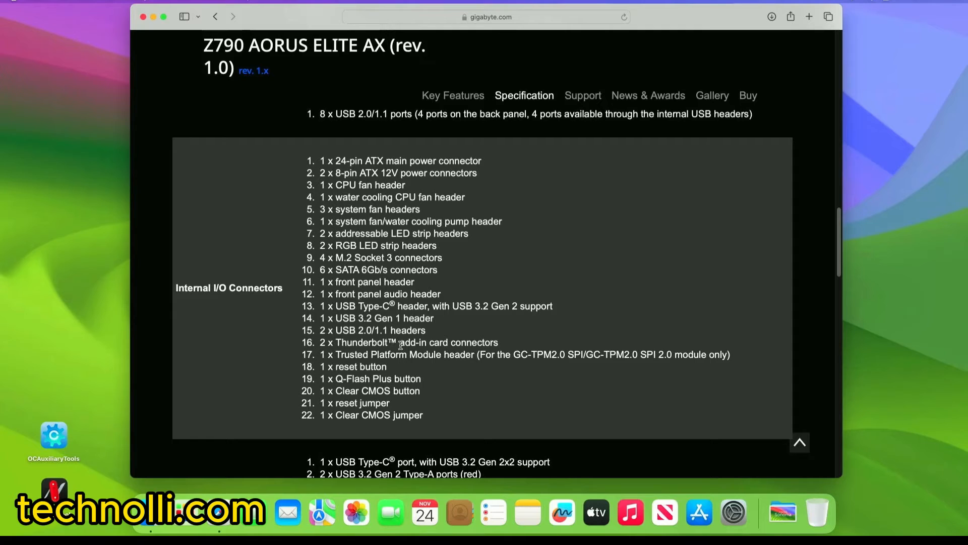
mouse_move(431, 338)
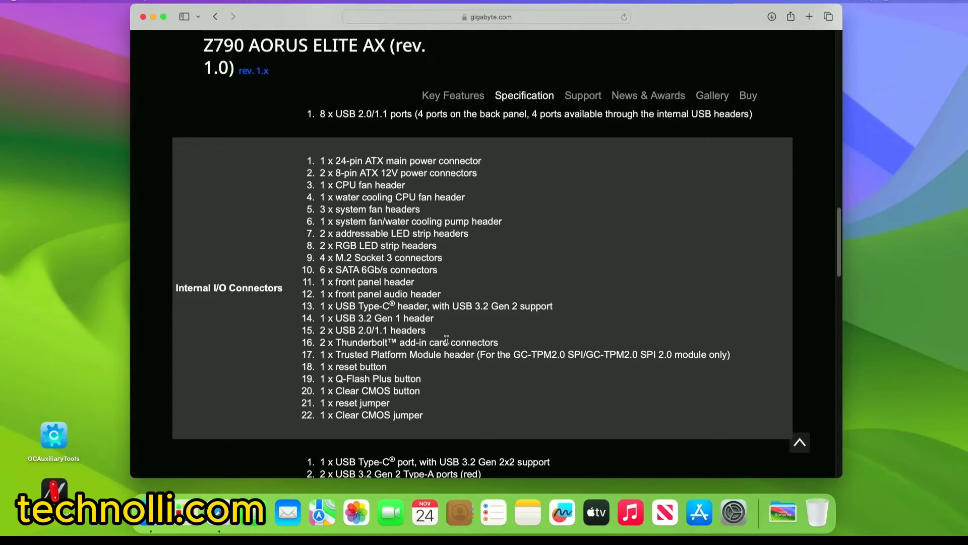
mouse_move(380, 345)
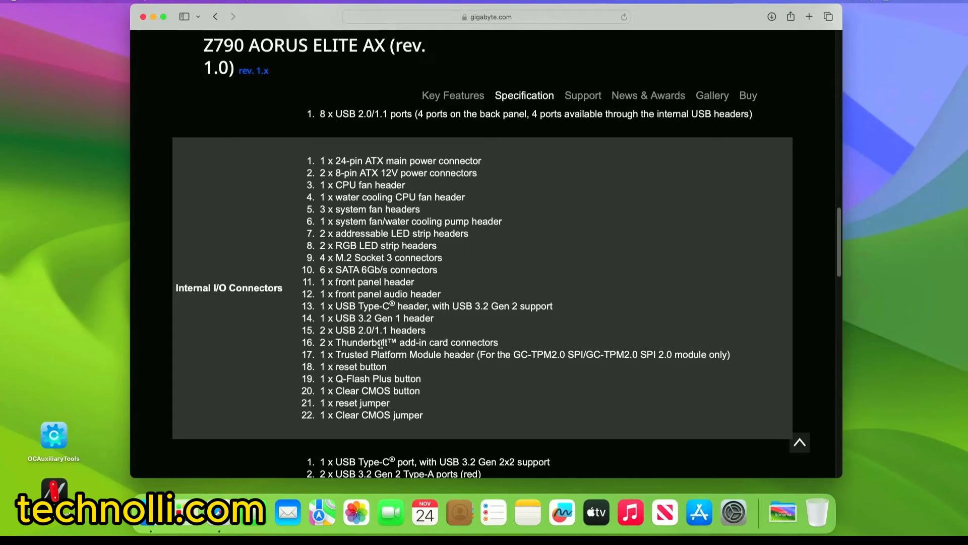
- Scroll past Back Panel Connectors, H/W Monitoring and BIOS to Unique Features and Bundled Software
scroll(down, 3)
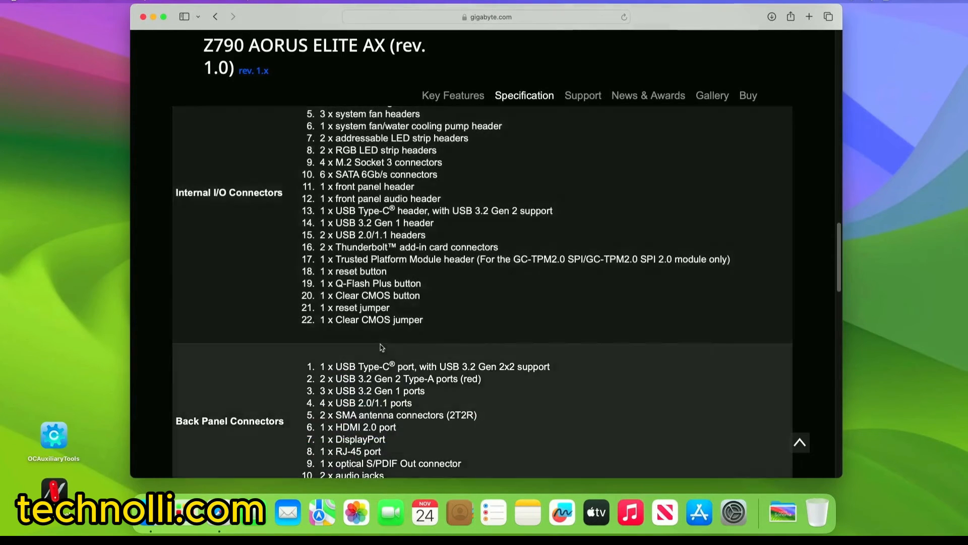
scroll(down, 3)
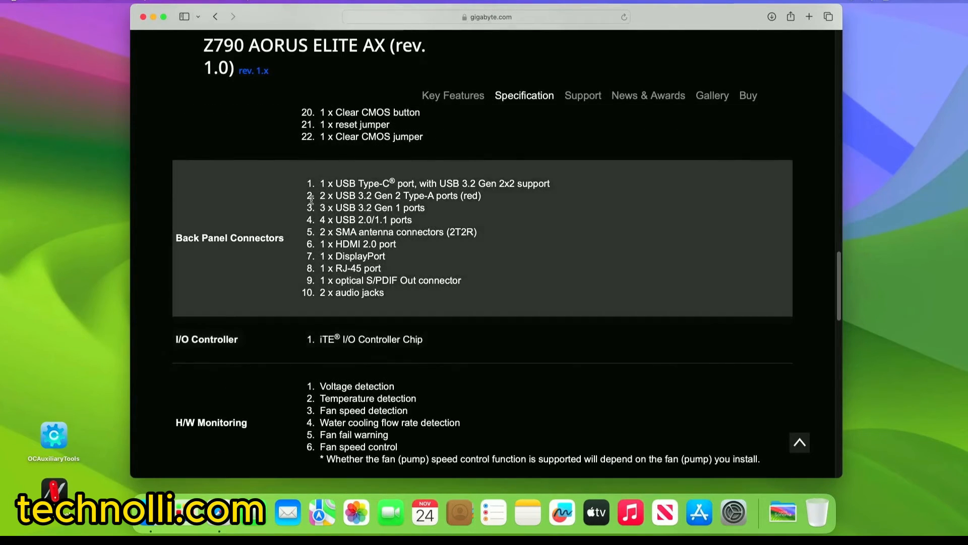
mouse_move(469, 376)
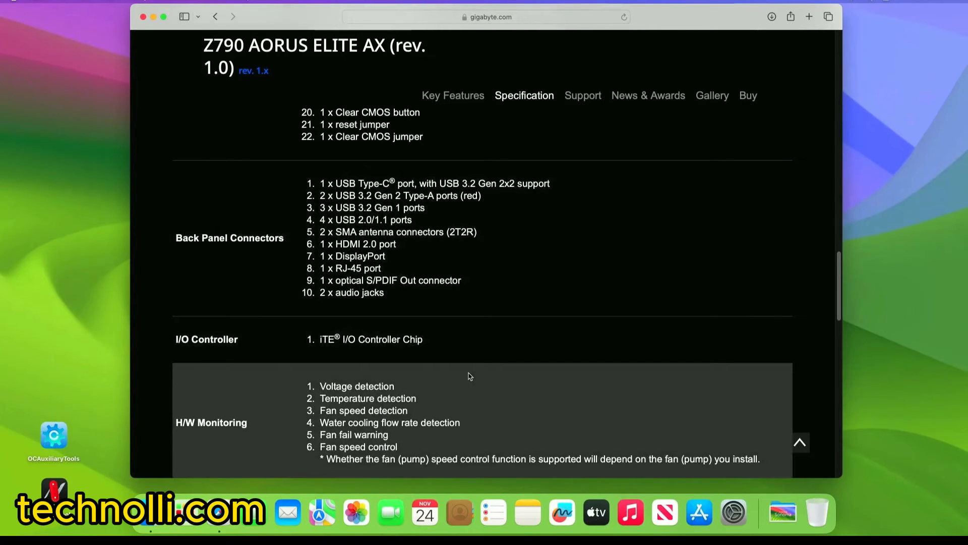
scroll(down, 3)
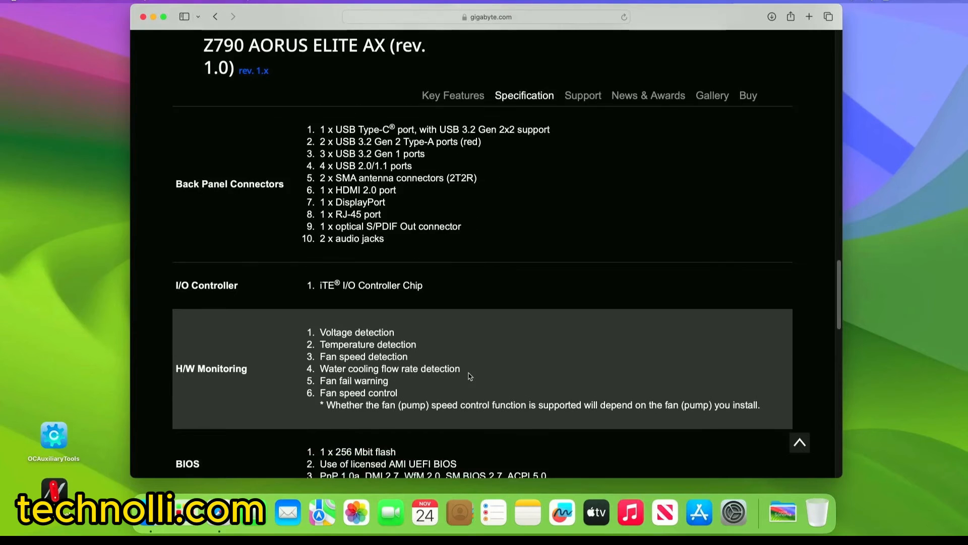
scroll(down, 3)
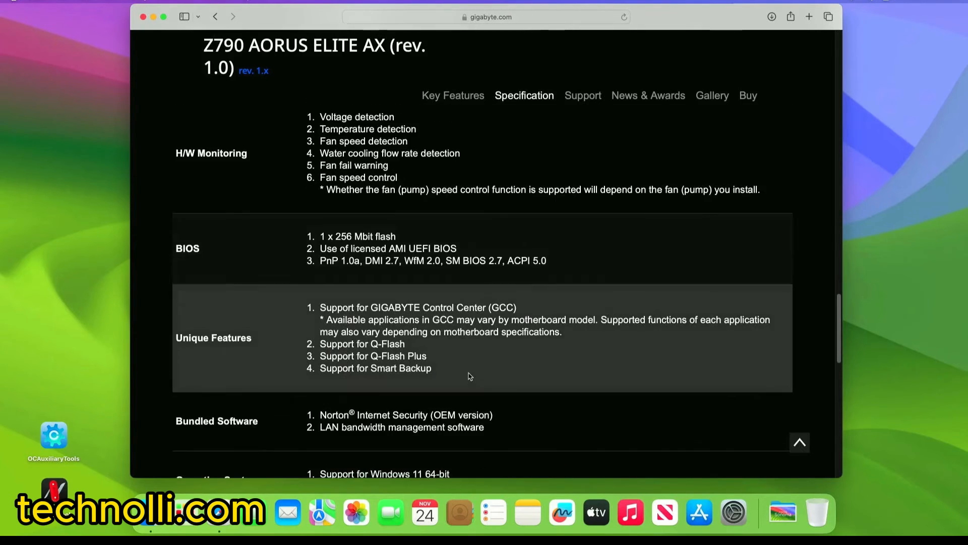
- Scroll back to the top of the page showing the Ascend the Throne of Gaming Key Features banner
scroll(up, 3)
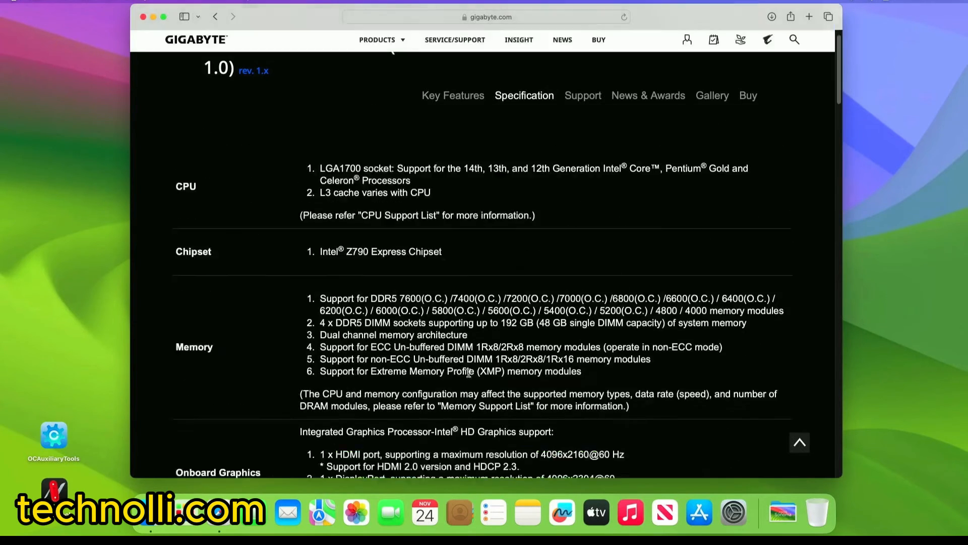
scroll(up, 3)
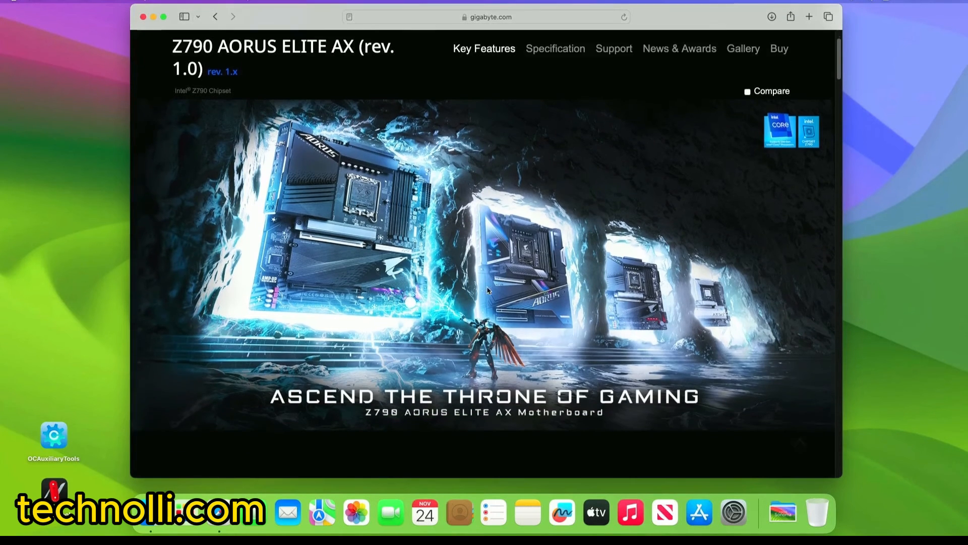
scroll(up, 3)
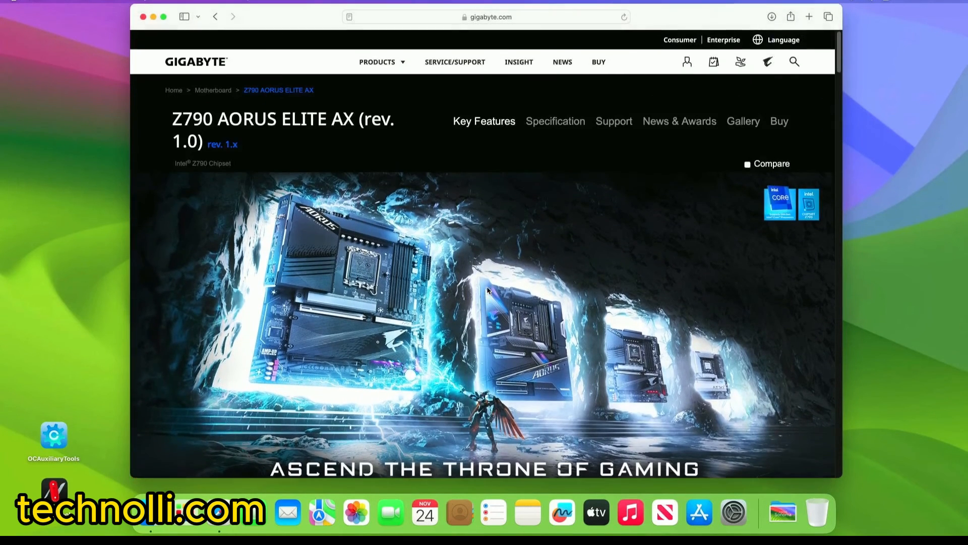
mouse_move(605, 303)
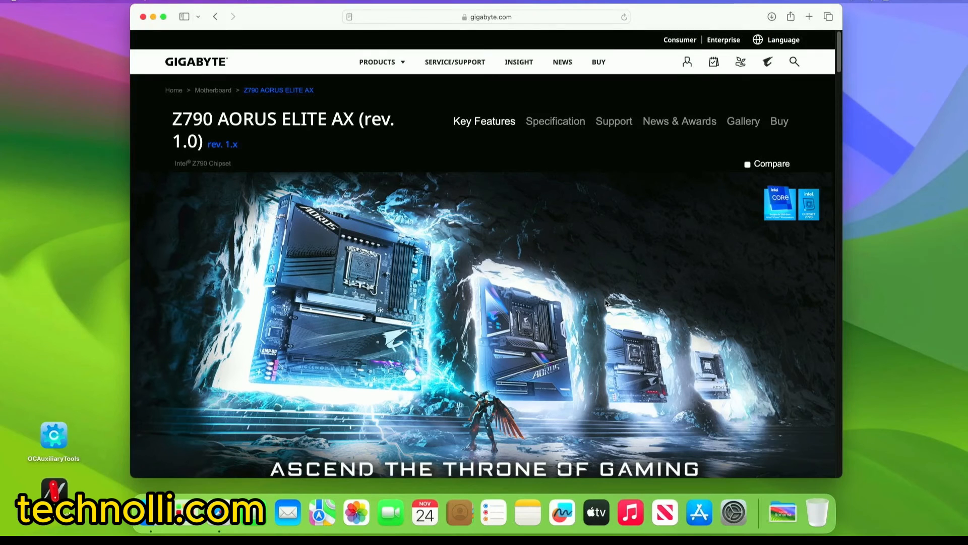
mouse_move(592, 327)
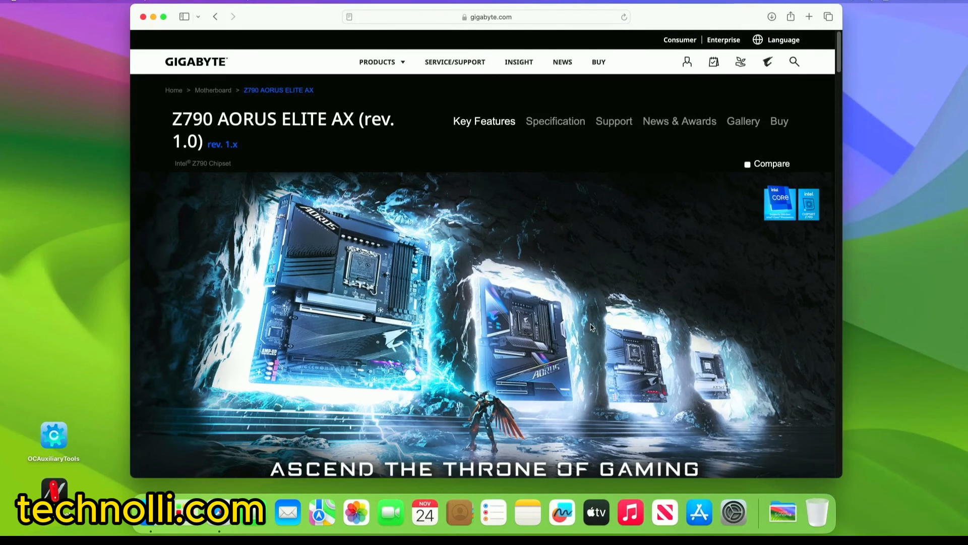
scroll(down, 3)
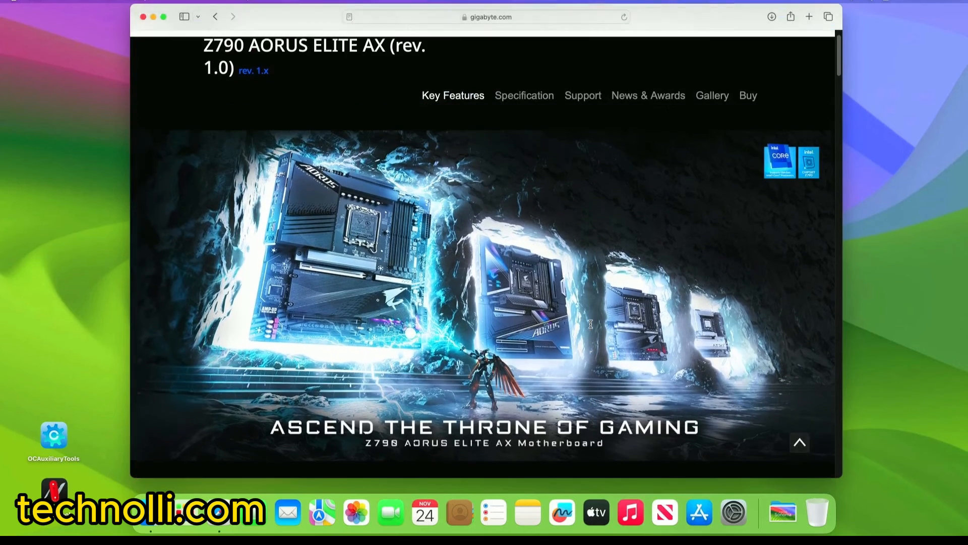
scroll(up, 3)
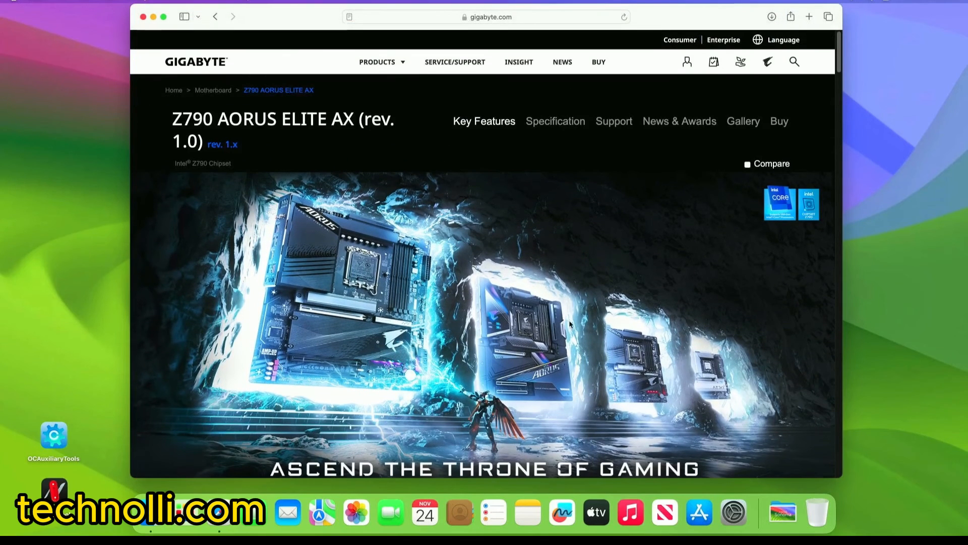
mouse_move(603, 248)
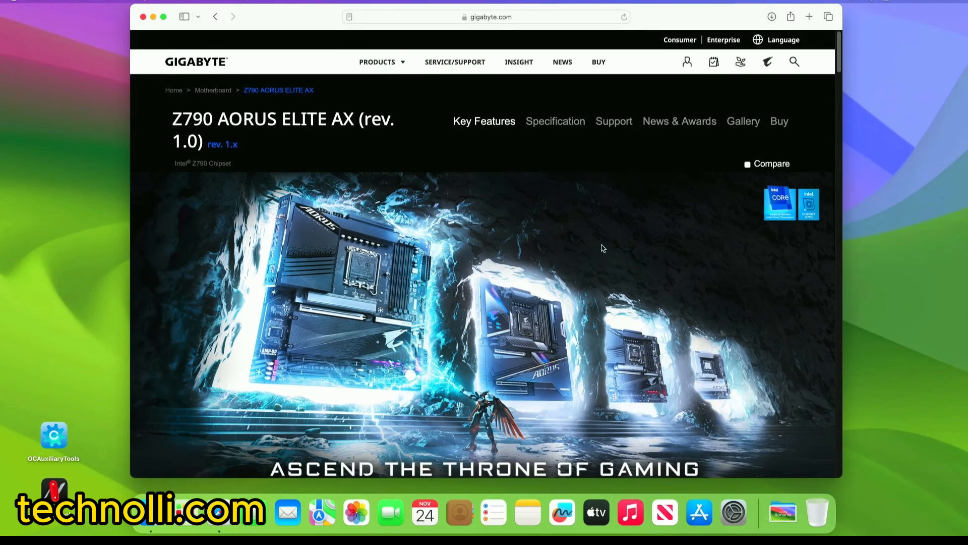
mouse_move(632, 340)
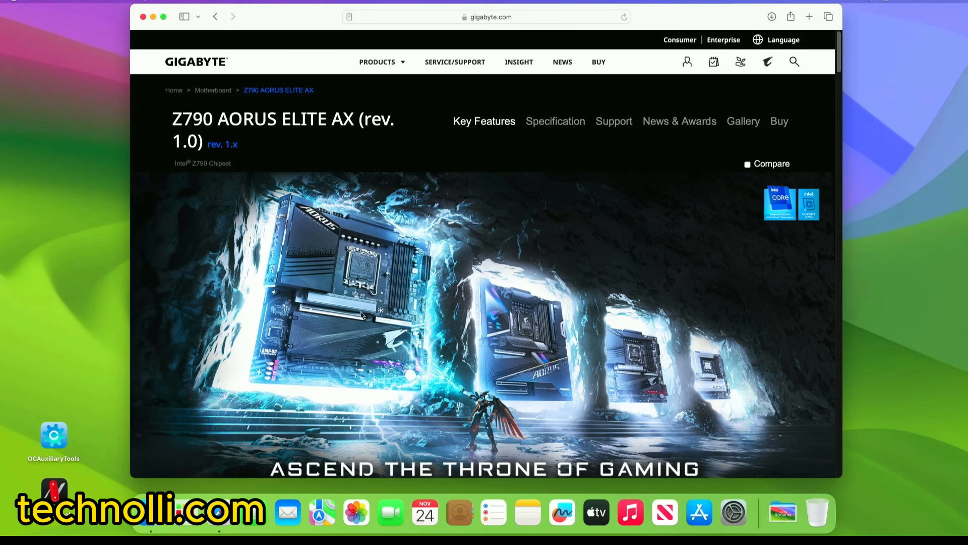
mouse_move(337, 282)
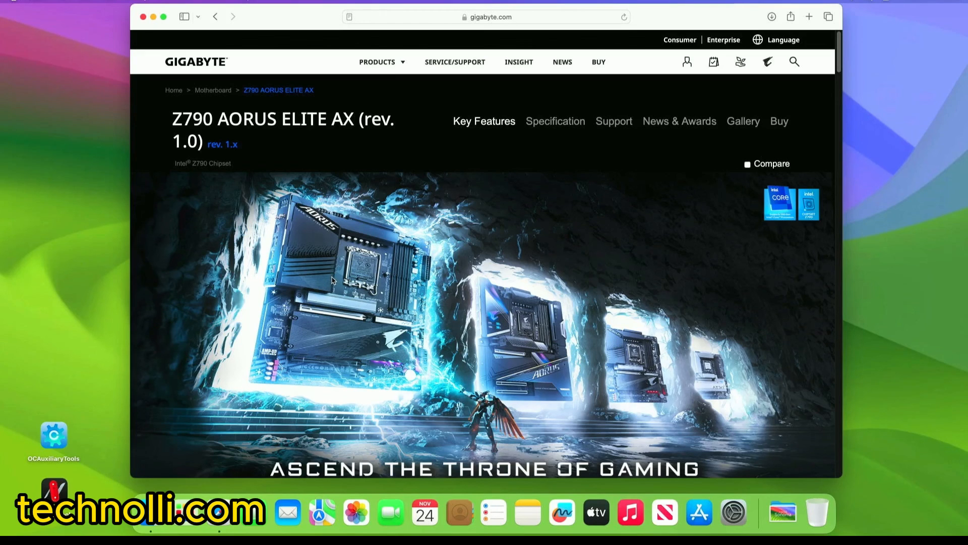
mouse_move(500, 255)
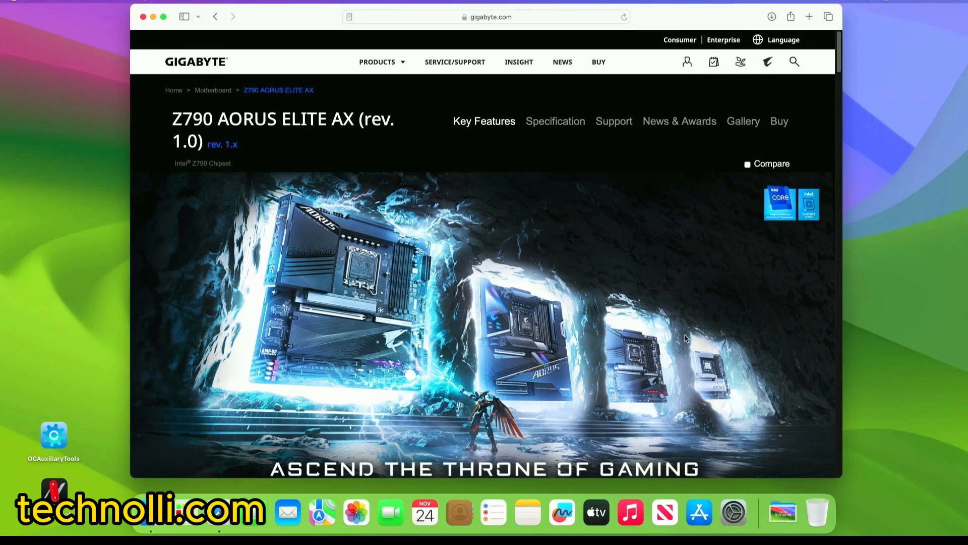
mouse_move(637, 300)
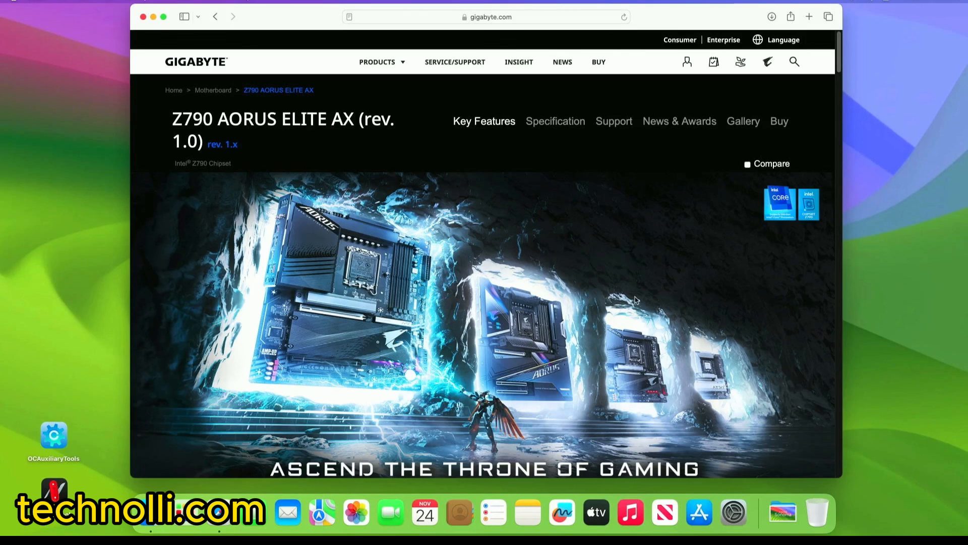